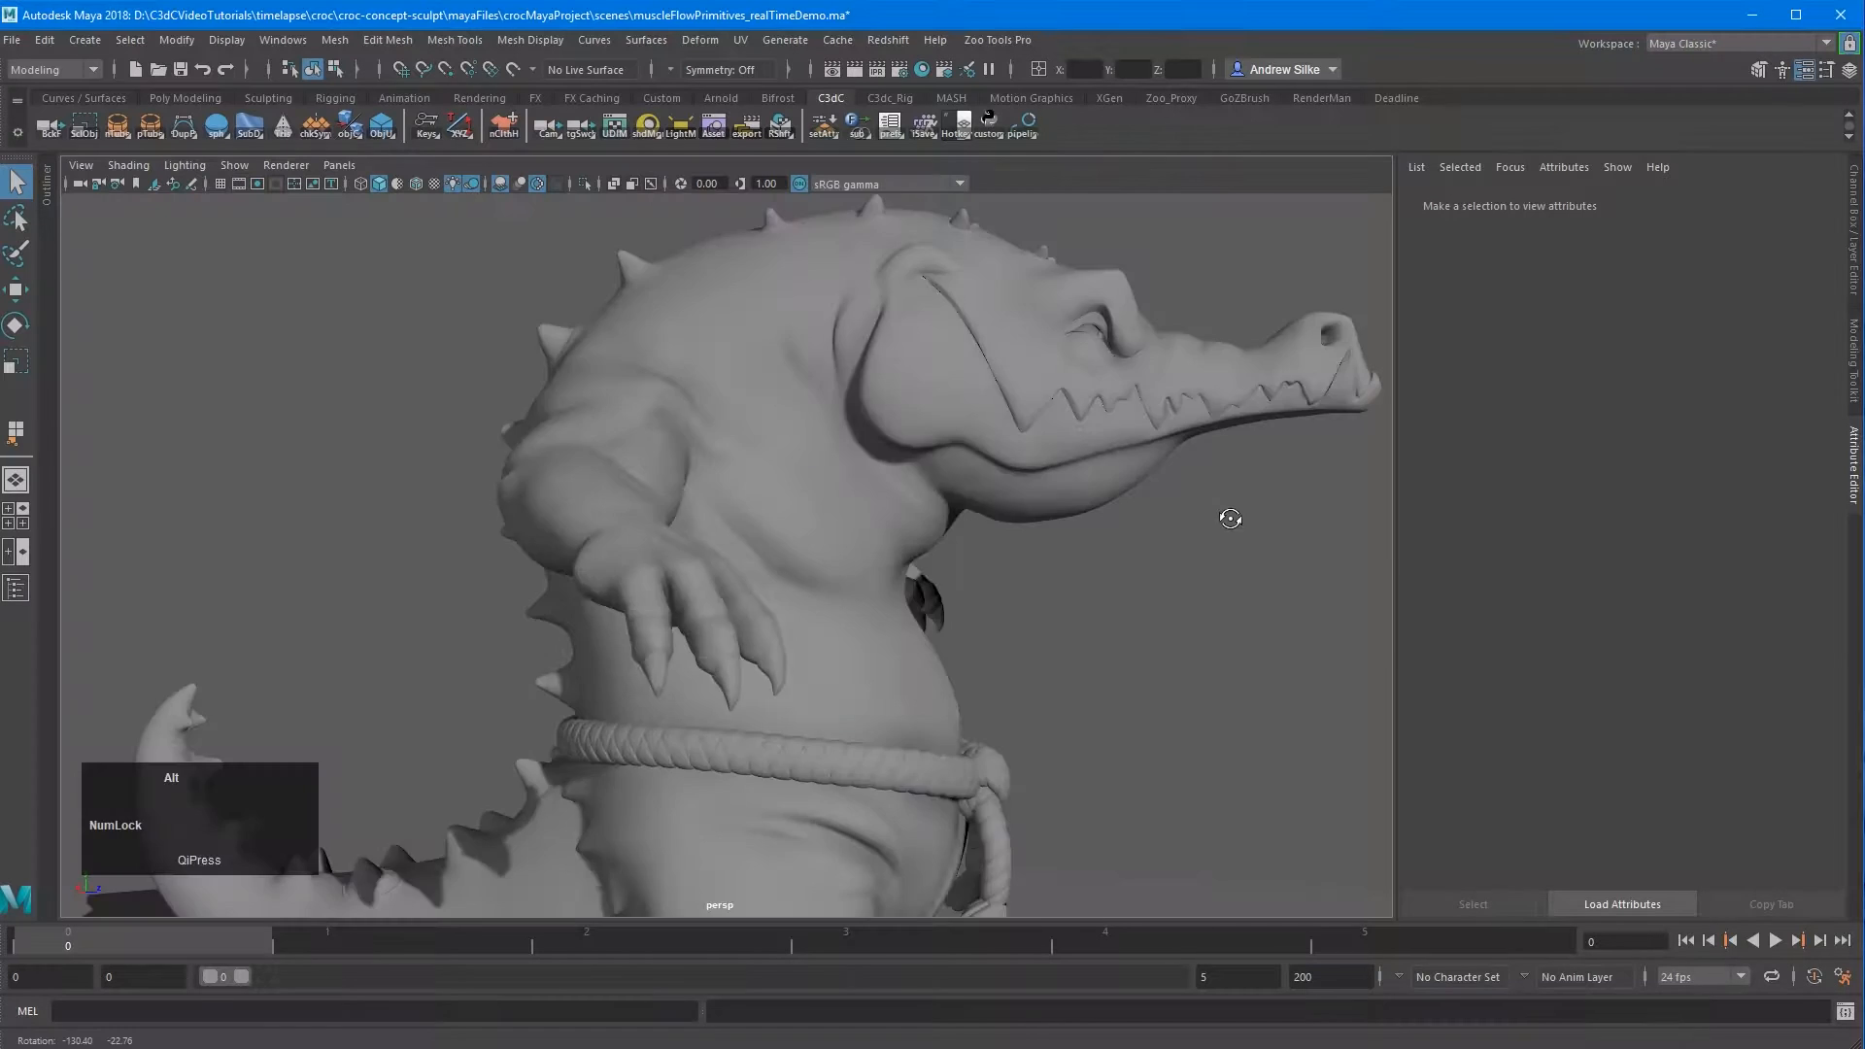
- Apply the bgLights_darkMoon preset from Asset Manager and compare against an earlier render snapshot
{"action": "key", "text": "alt+tab"}
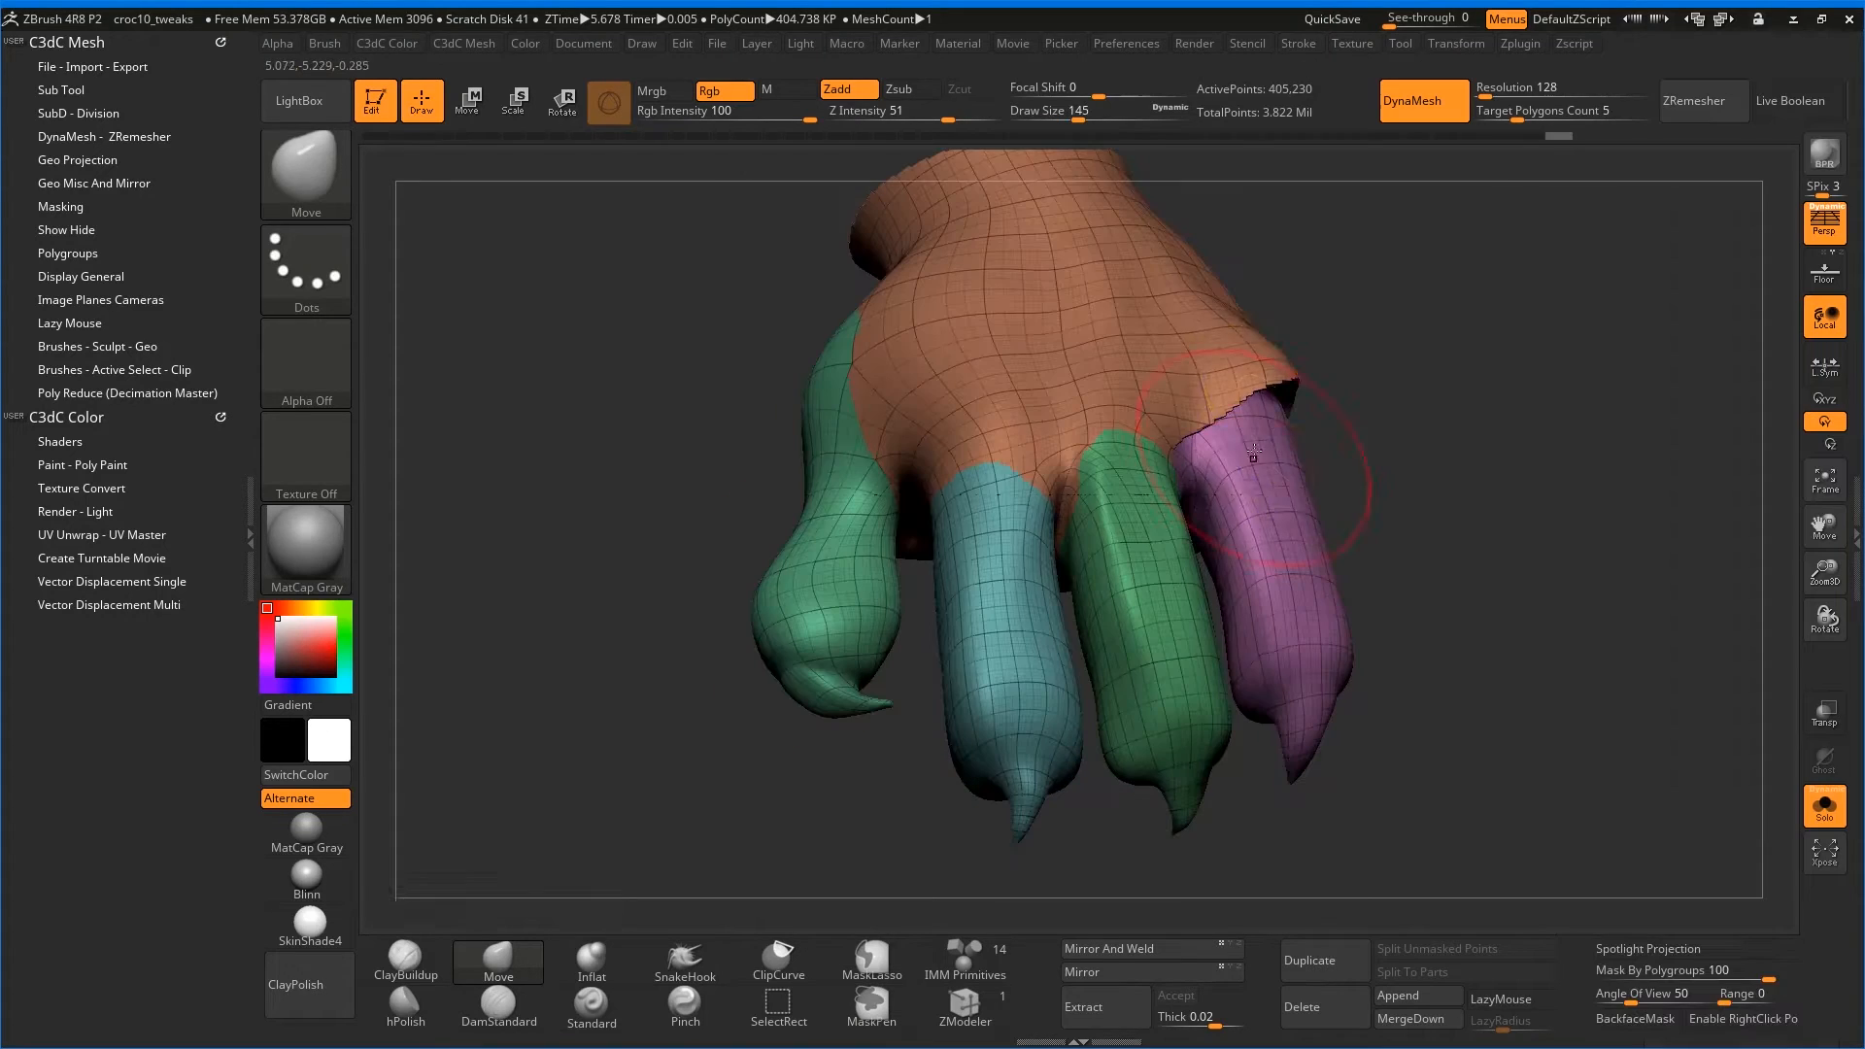
{"action": "key", "text": "W"}
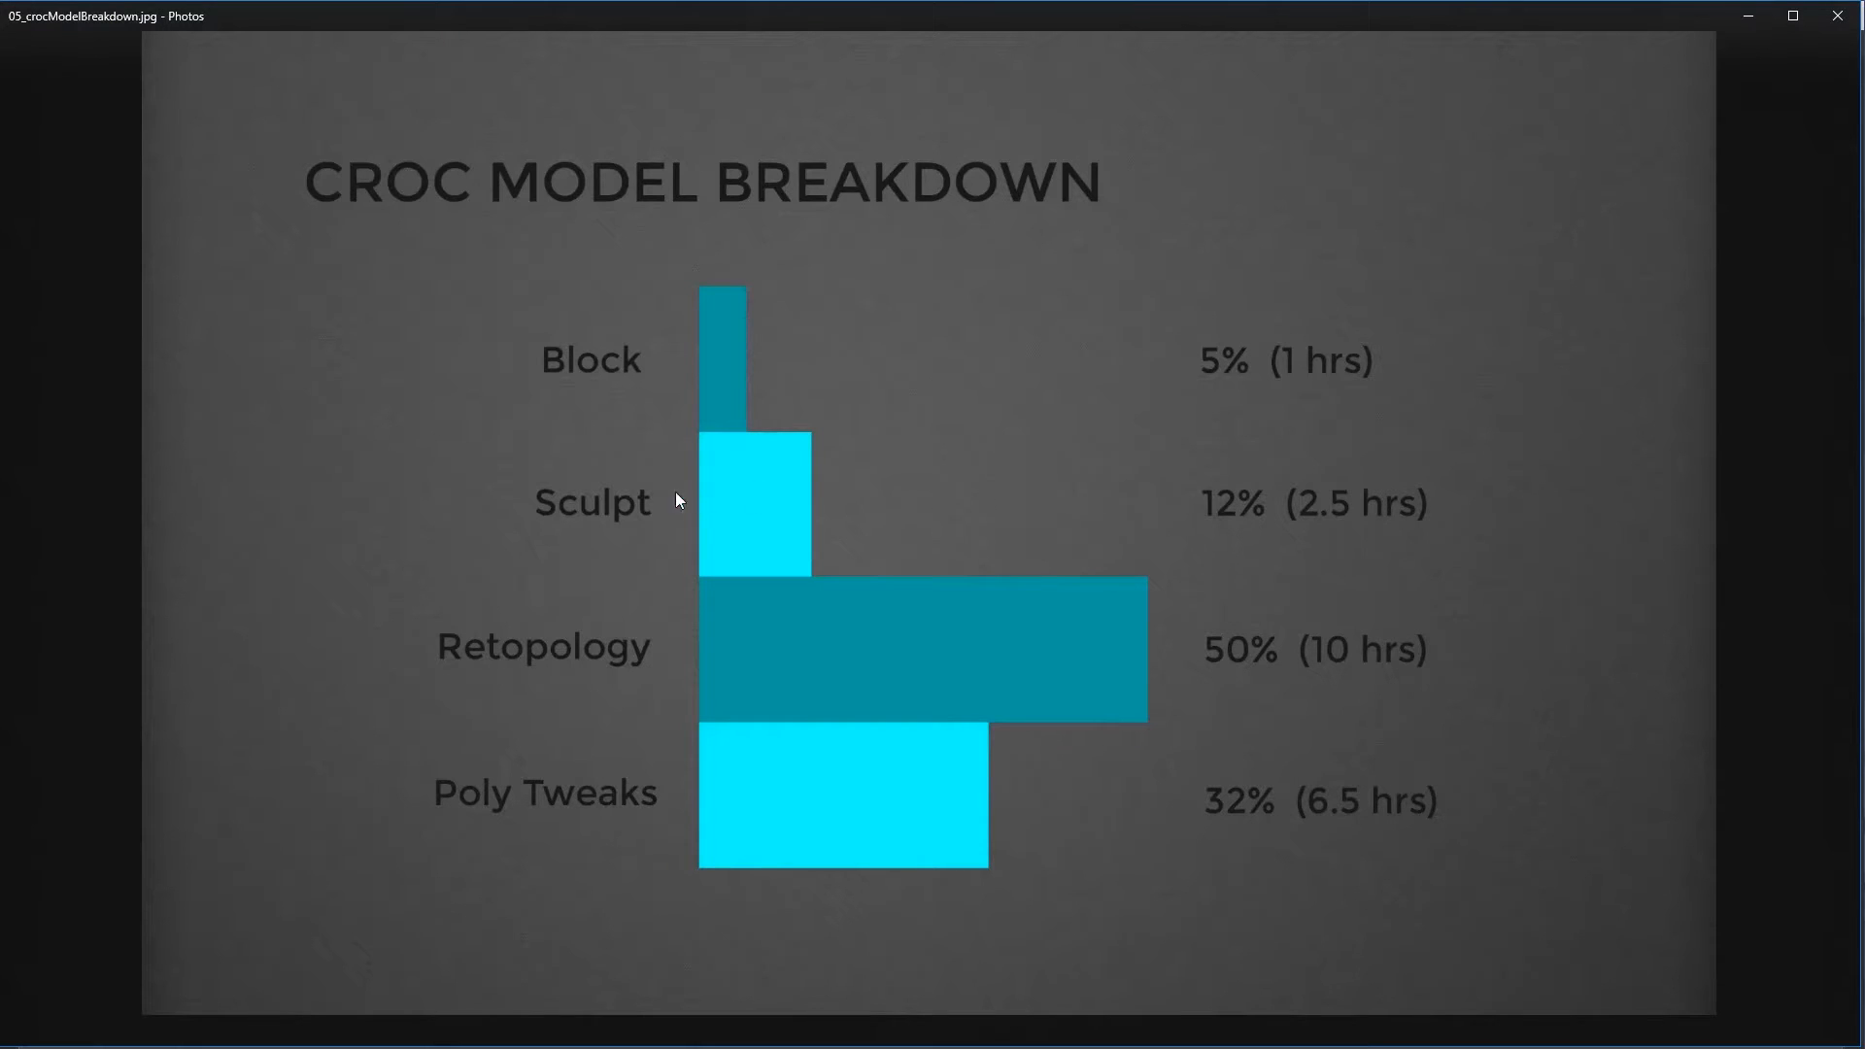
{"action": "mouse_move", "coordinate": [1044, 587]}
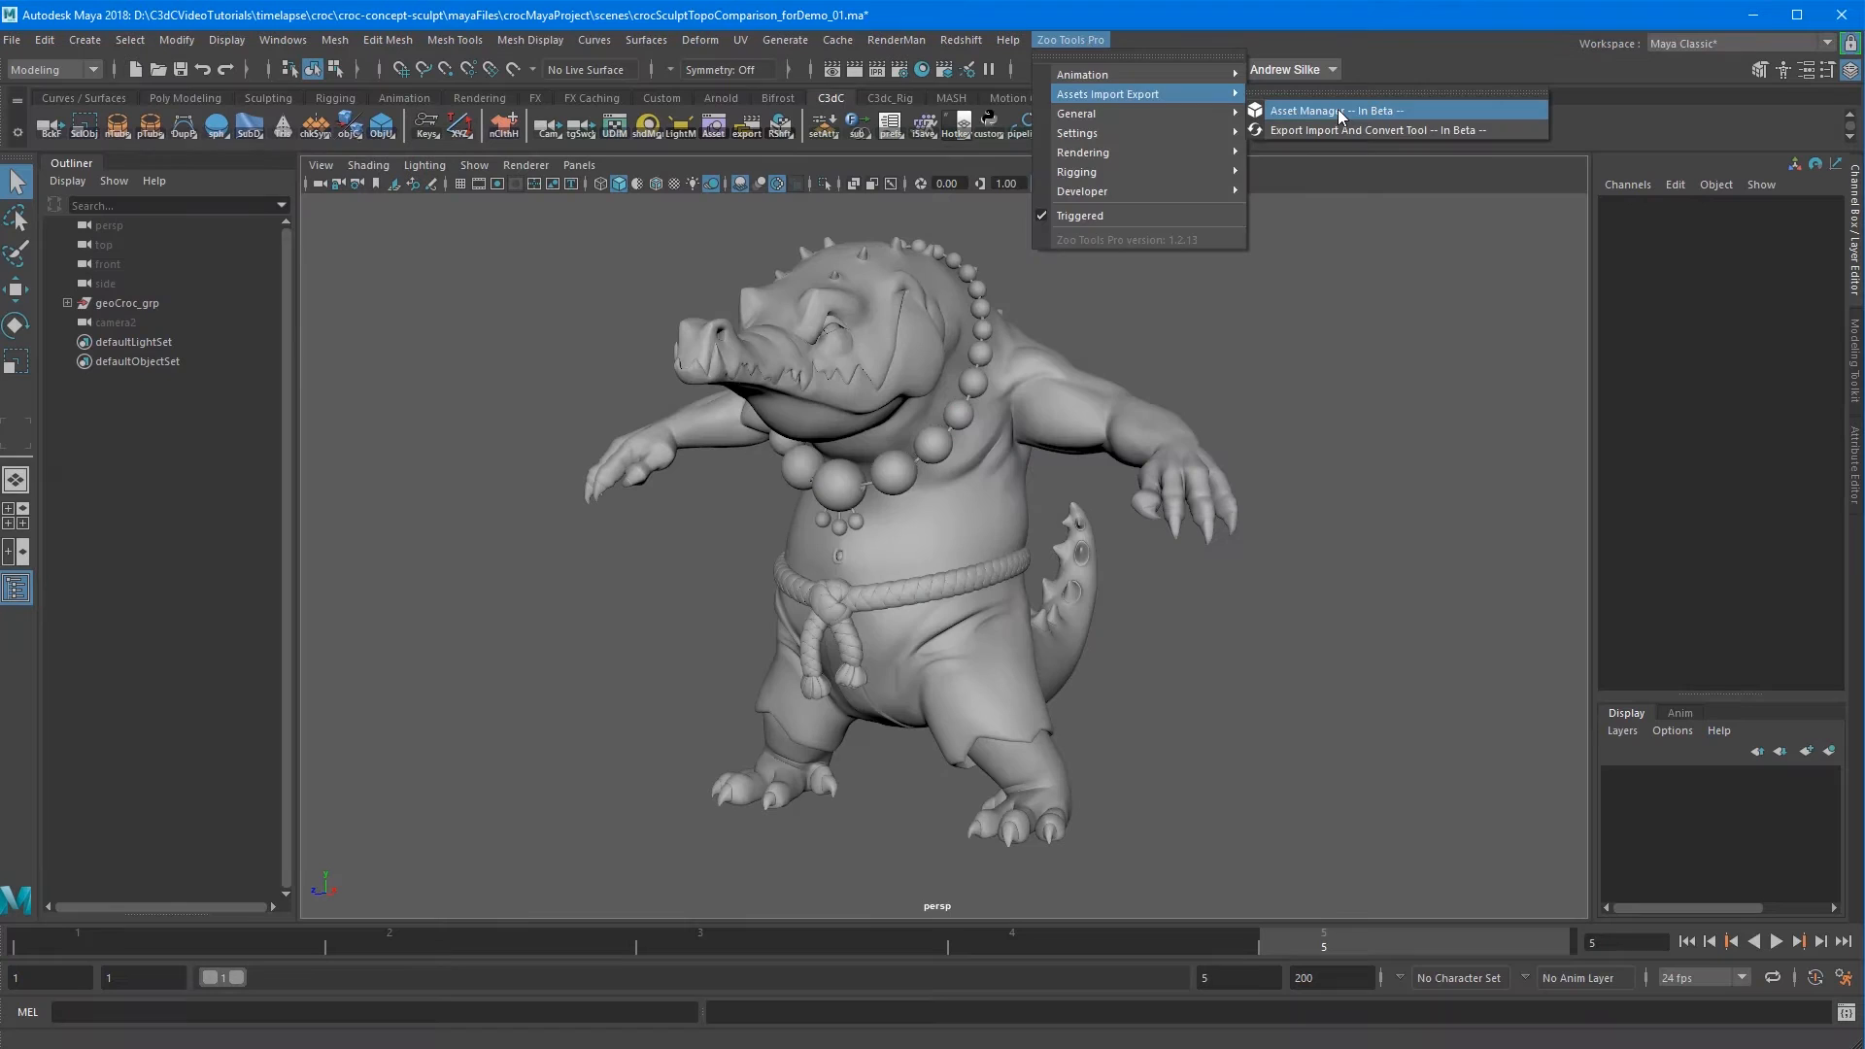
{"action": "left_click", "coordinate": [1348, 110]}
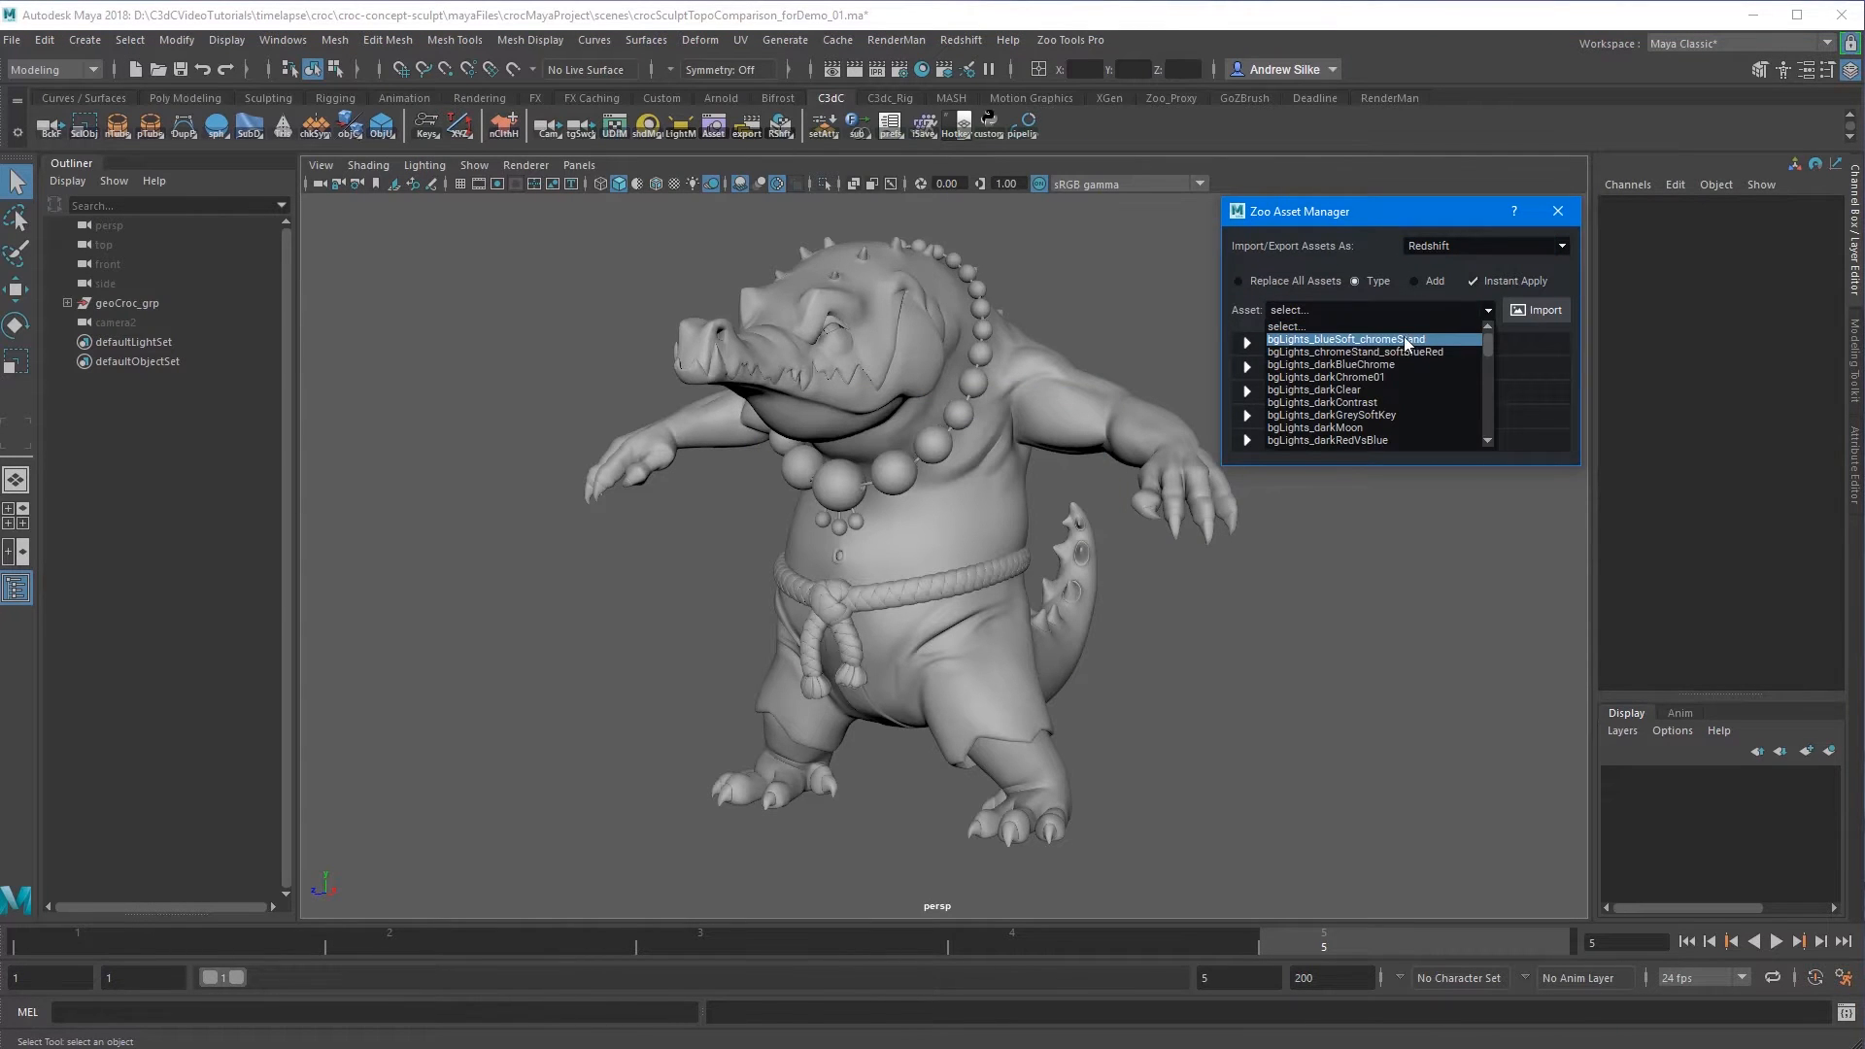
{"action": "left_click", "coordinate": [1354, 351]}
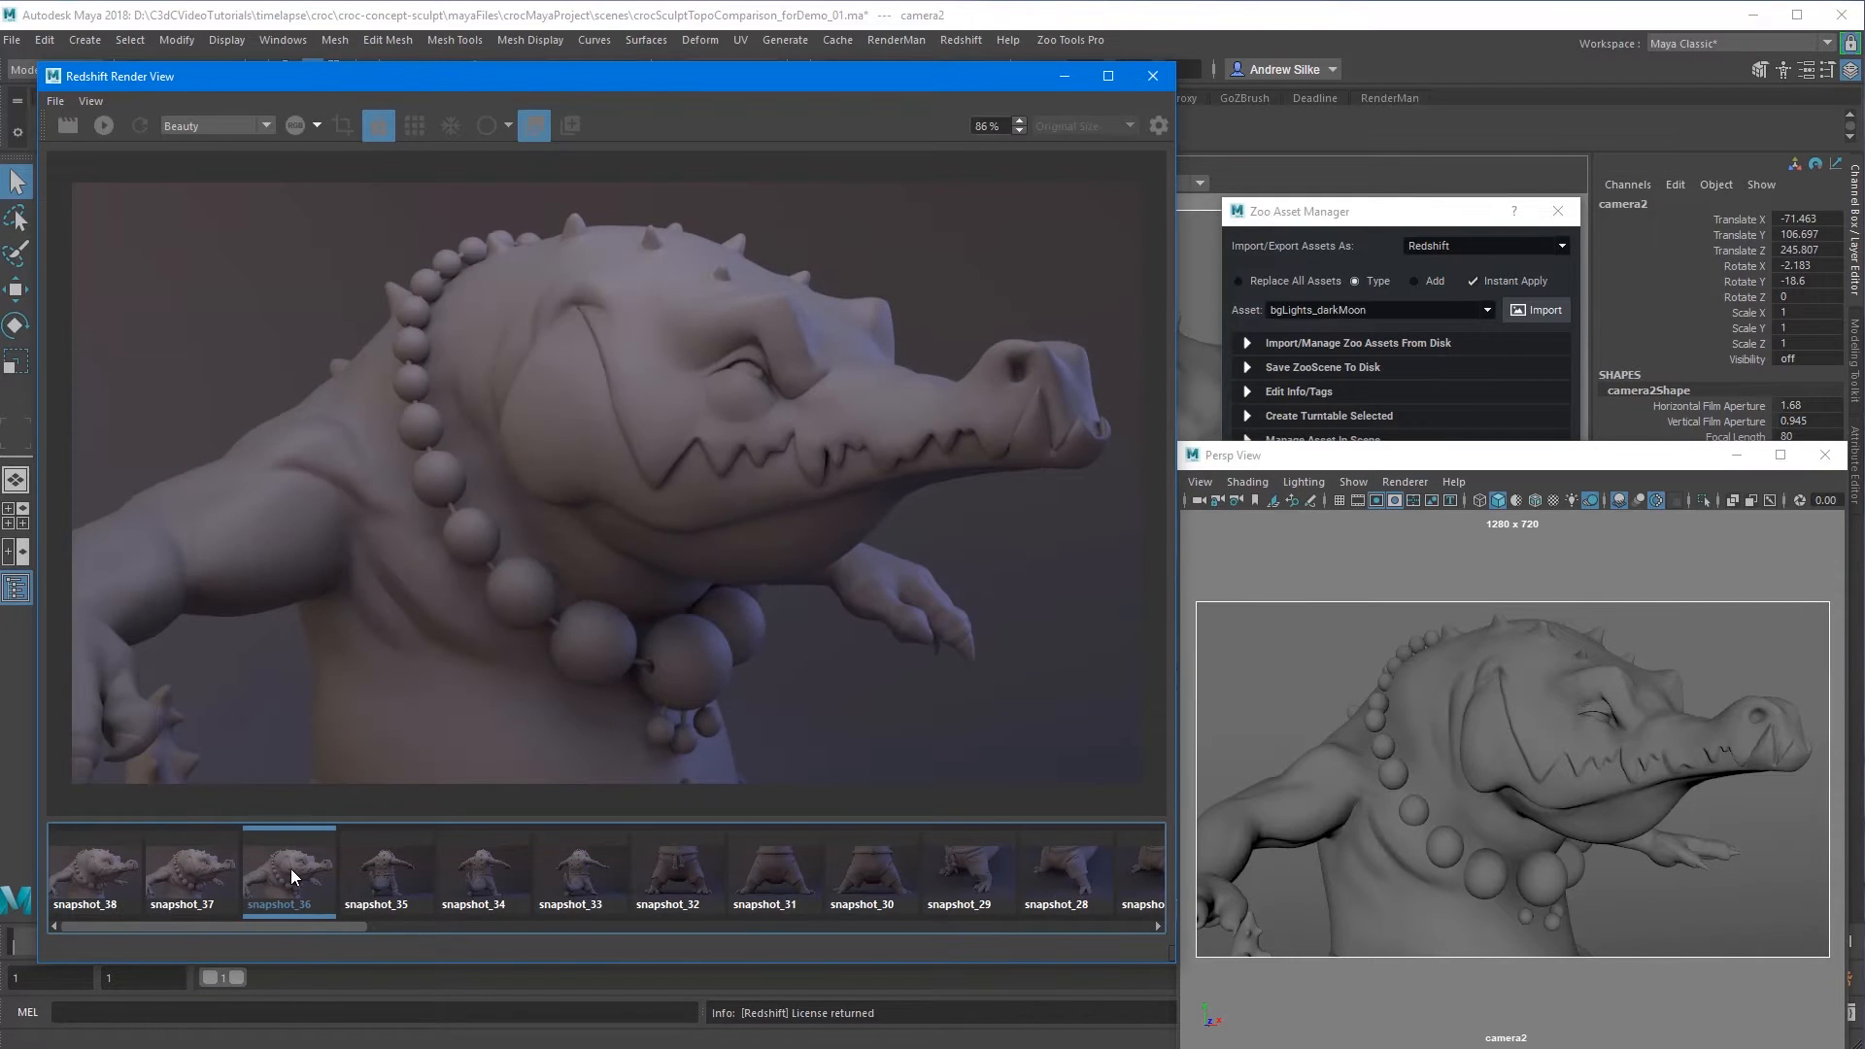
{"action": "left_click", "coordinate": [386, 870]}
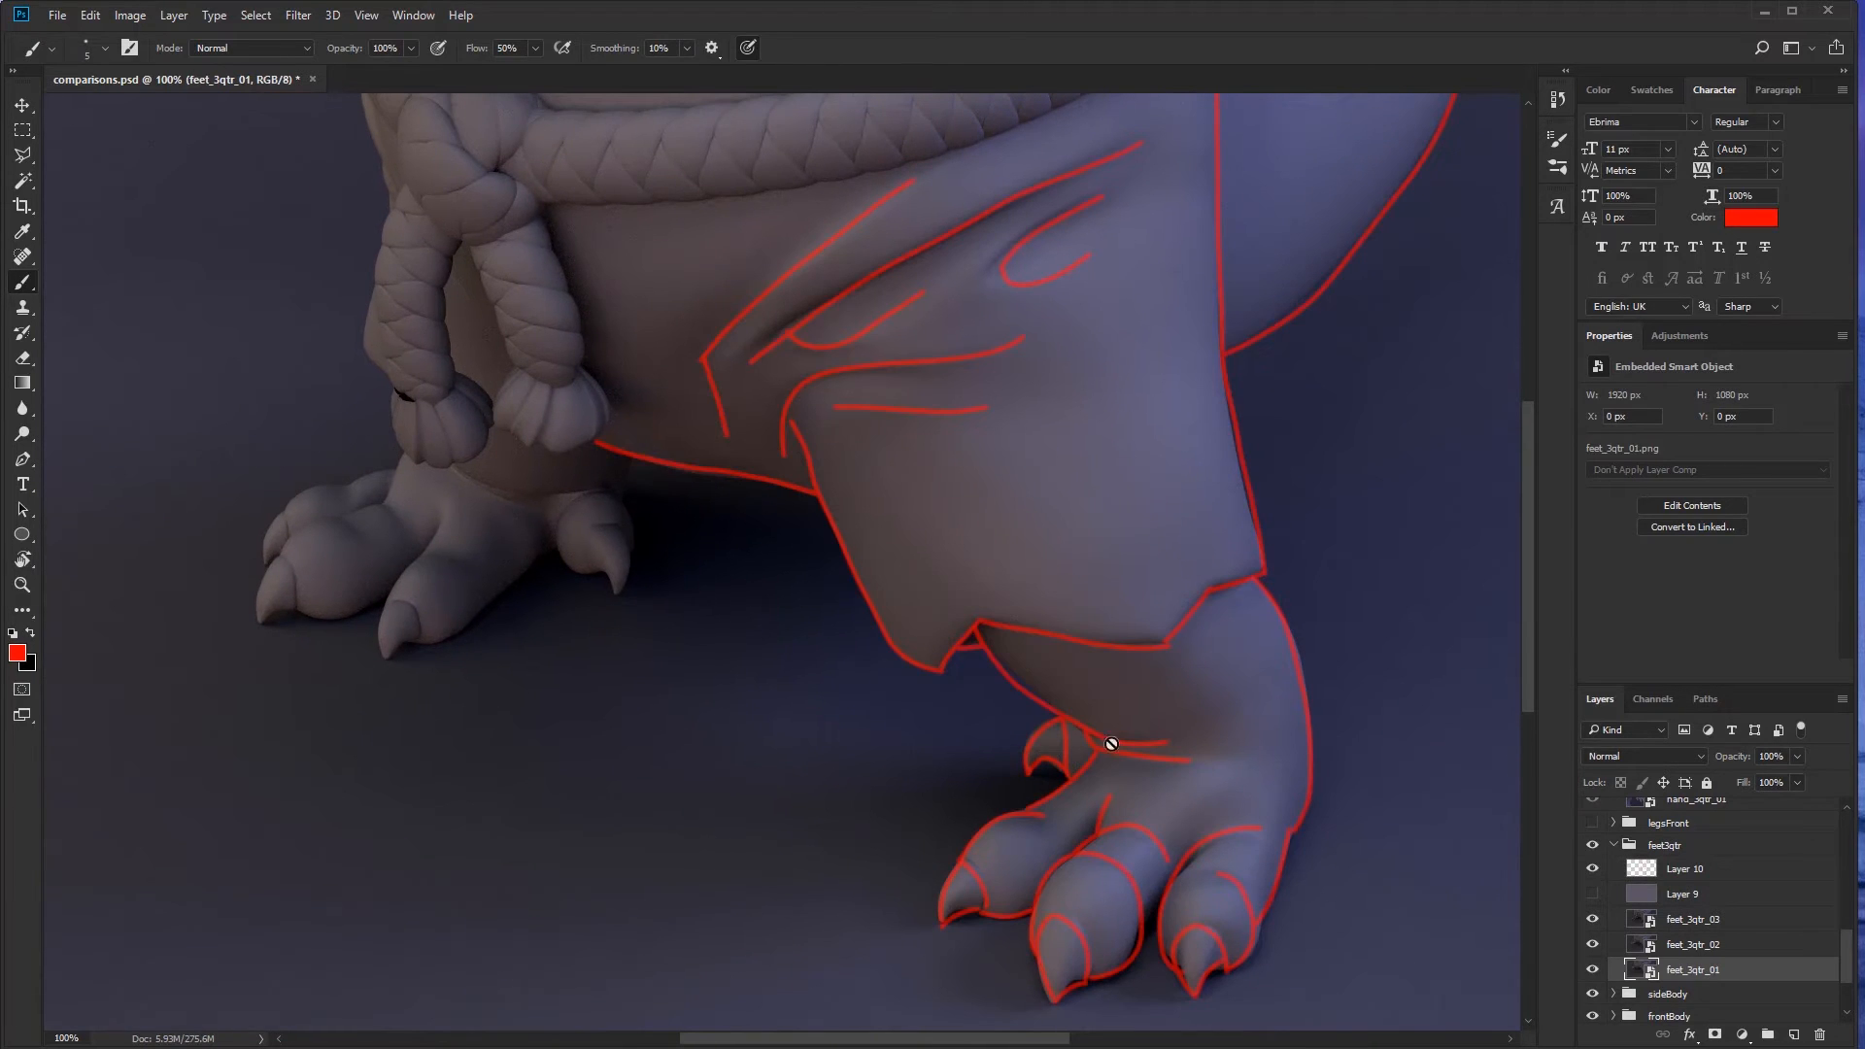
- Paint a red guide stroke over the feet_3qtr_01 render
{"action": "left_click", "coordinate": [1592, 868]}
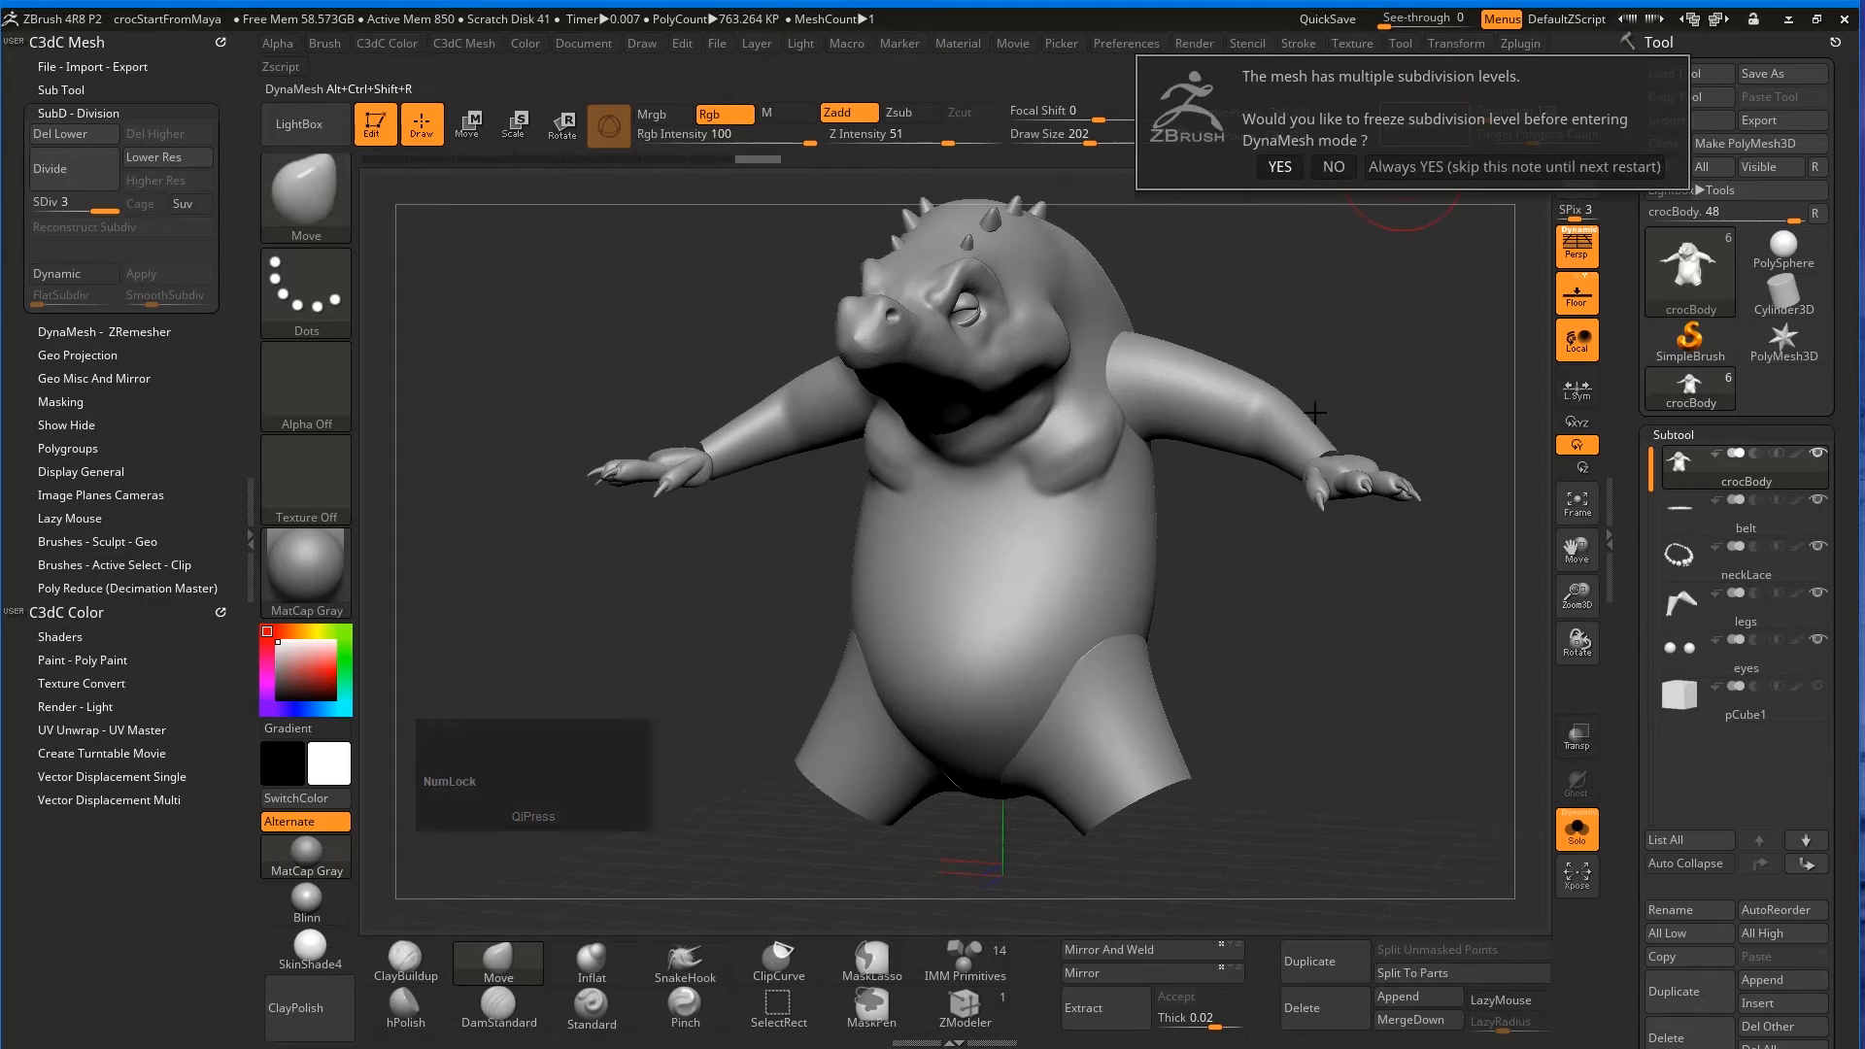
- Accept freezing subdivision levels for DynaMesh, then pull the body spikes with Move
{"action": "left_click", "coordinate": [1279, 166]}
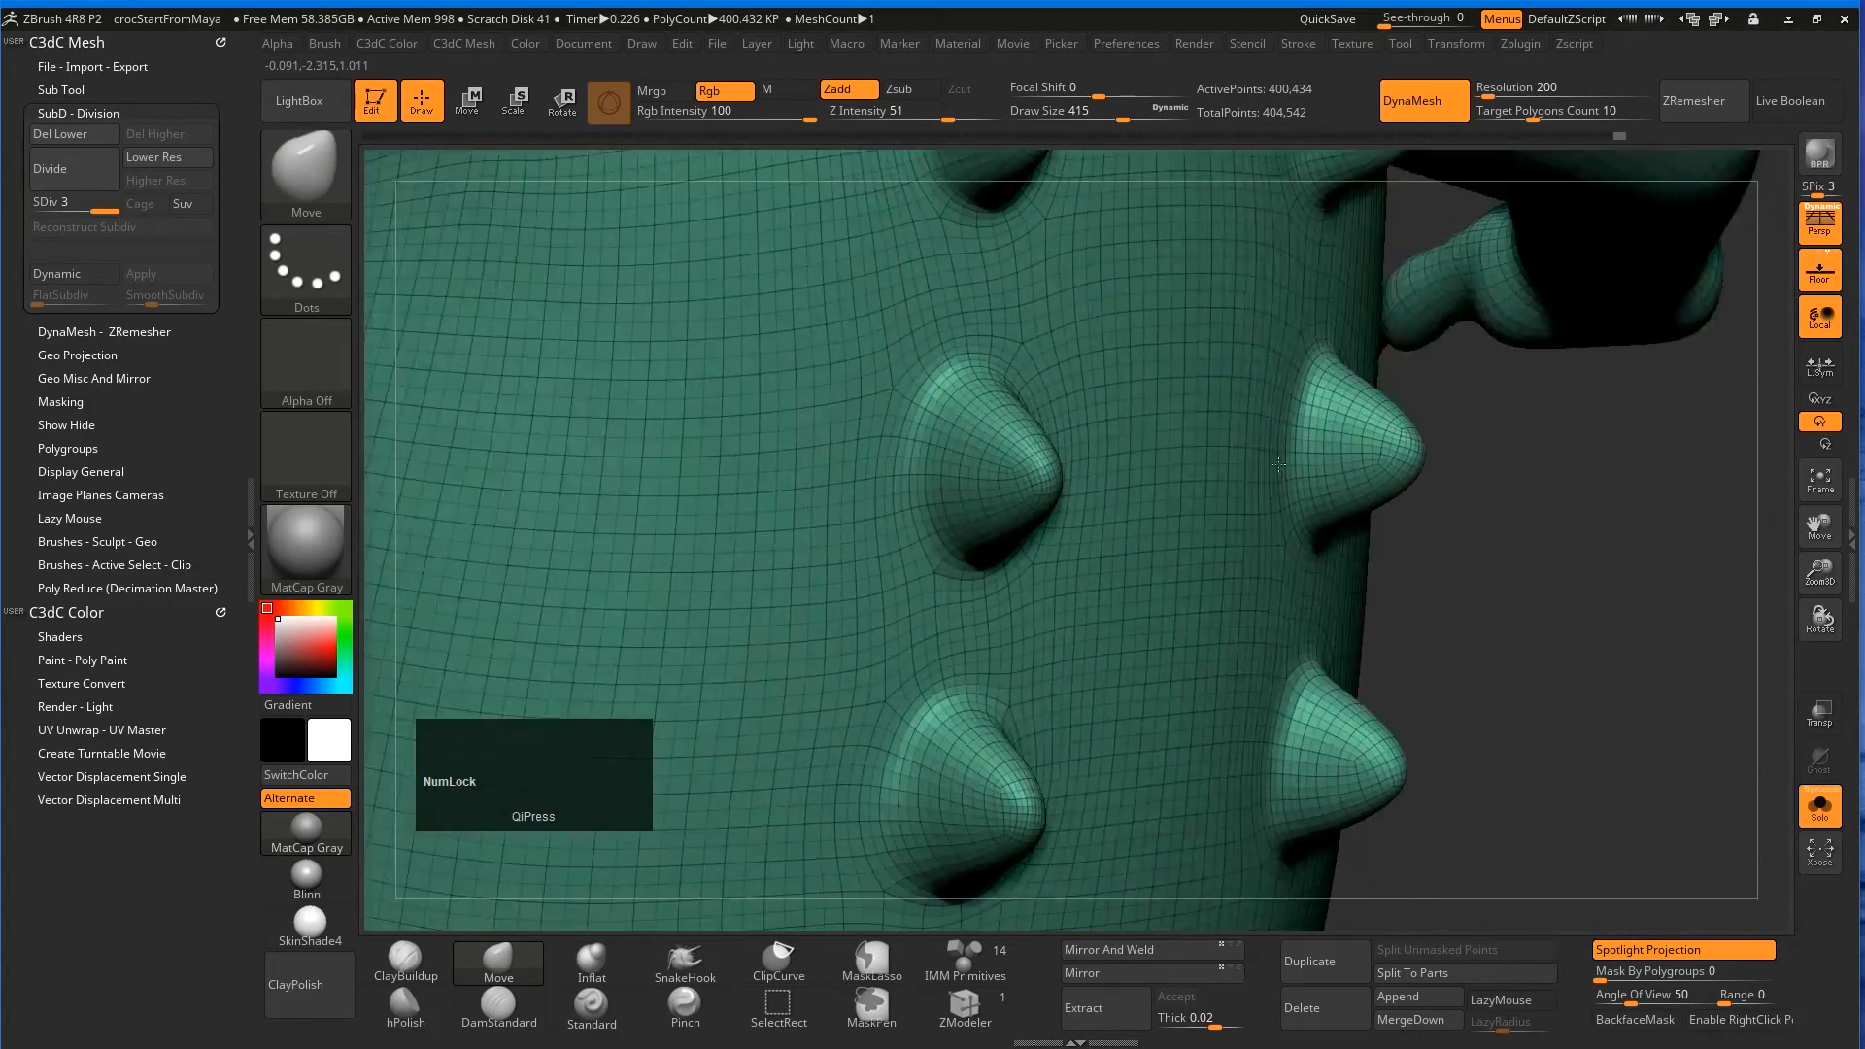
{"action": "left_click_drag", "start_coordinate": [1279, 464], "coordinate": [1059, 393]}
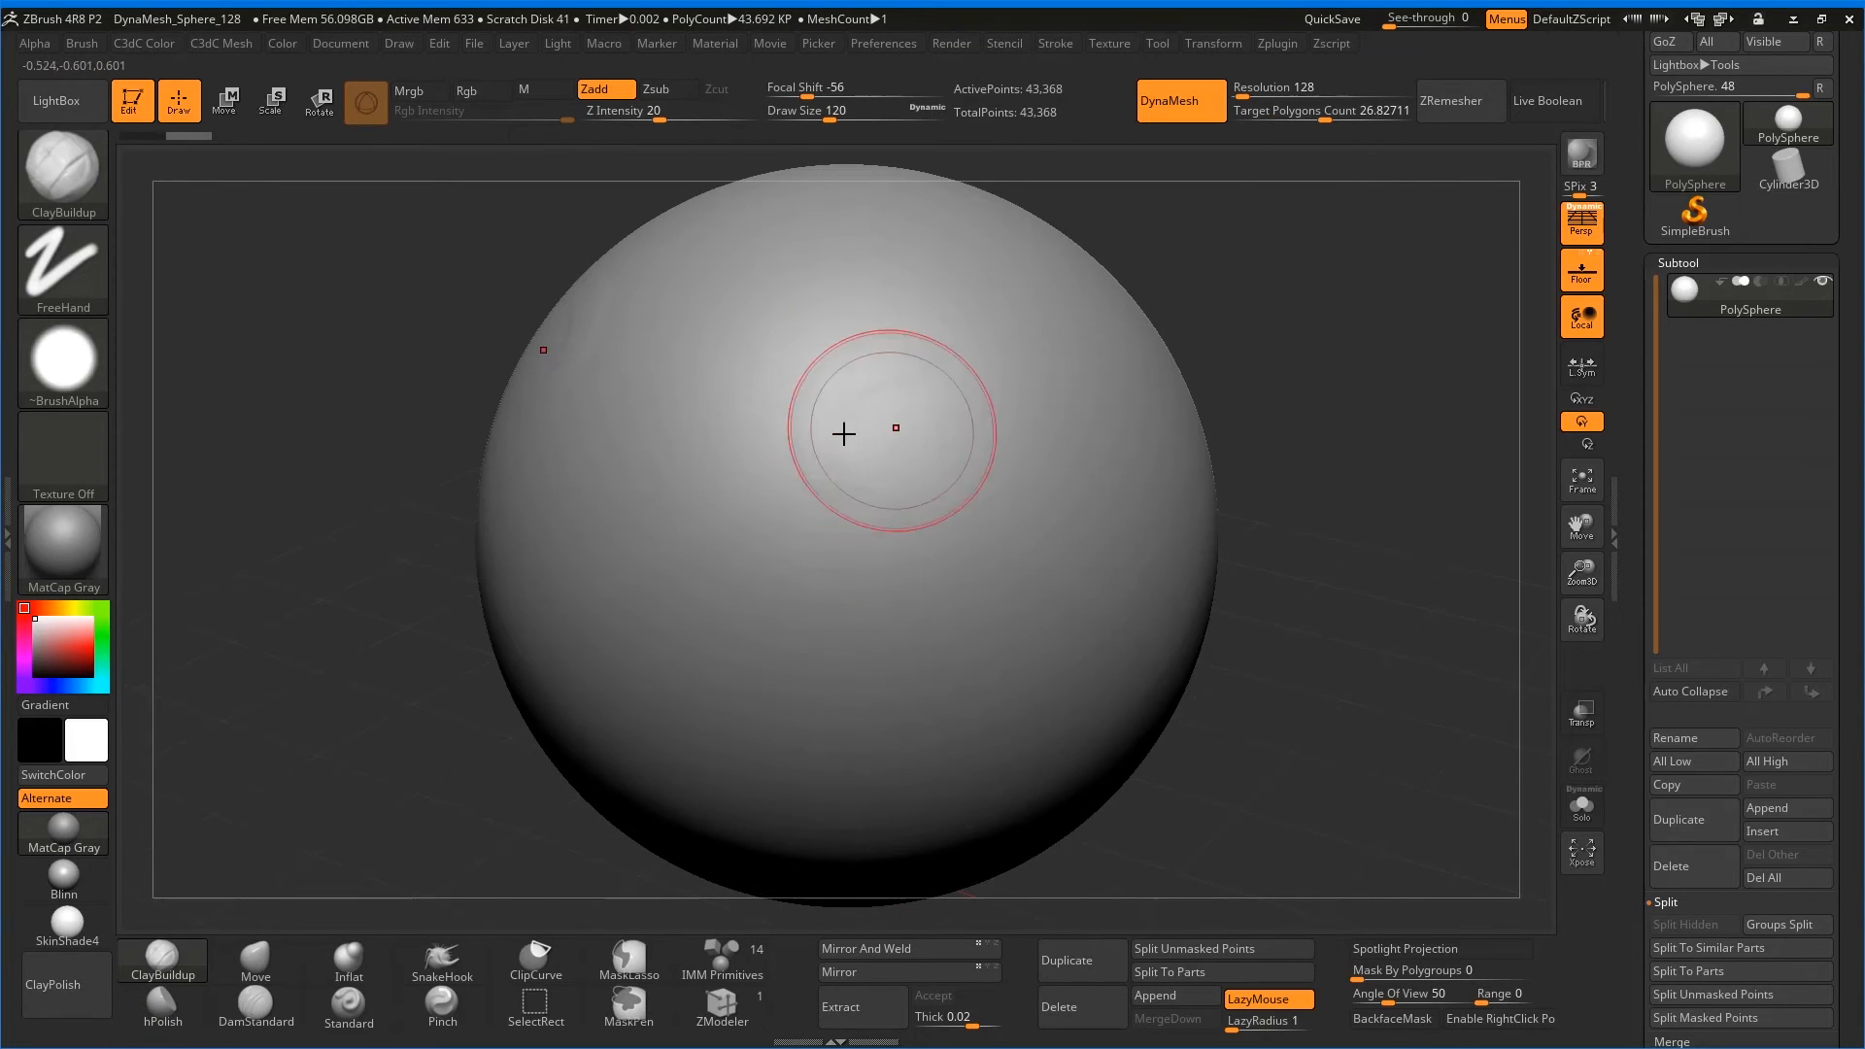
- Stroke the ClayBuildup brush across the PolySphere surface
{"action": "left_click_drag", "start_coordinate": [842, 434], "coordinate": [848, 372]}
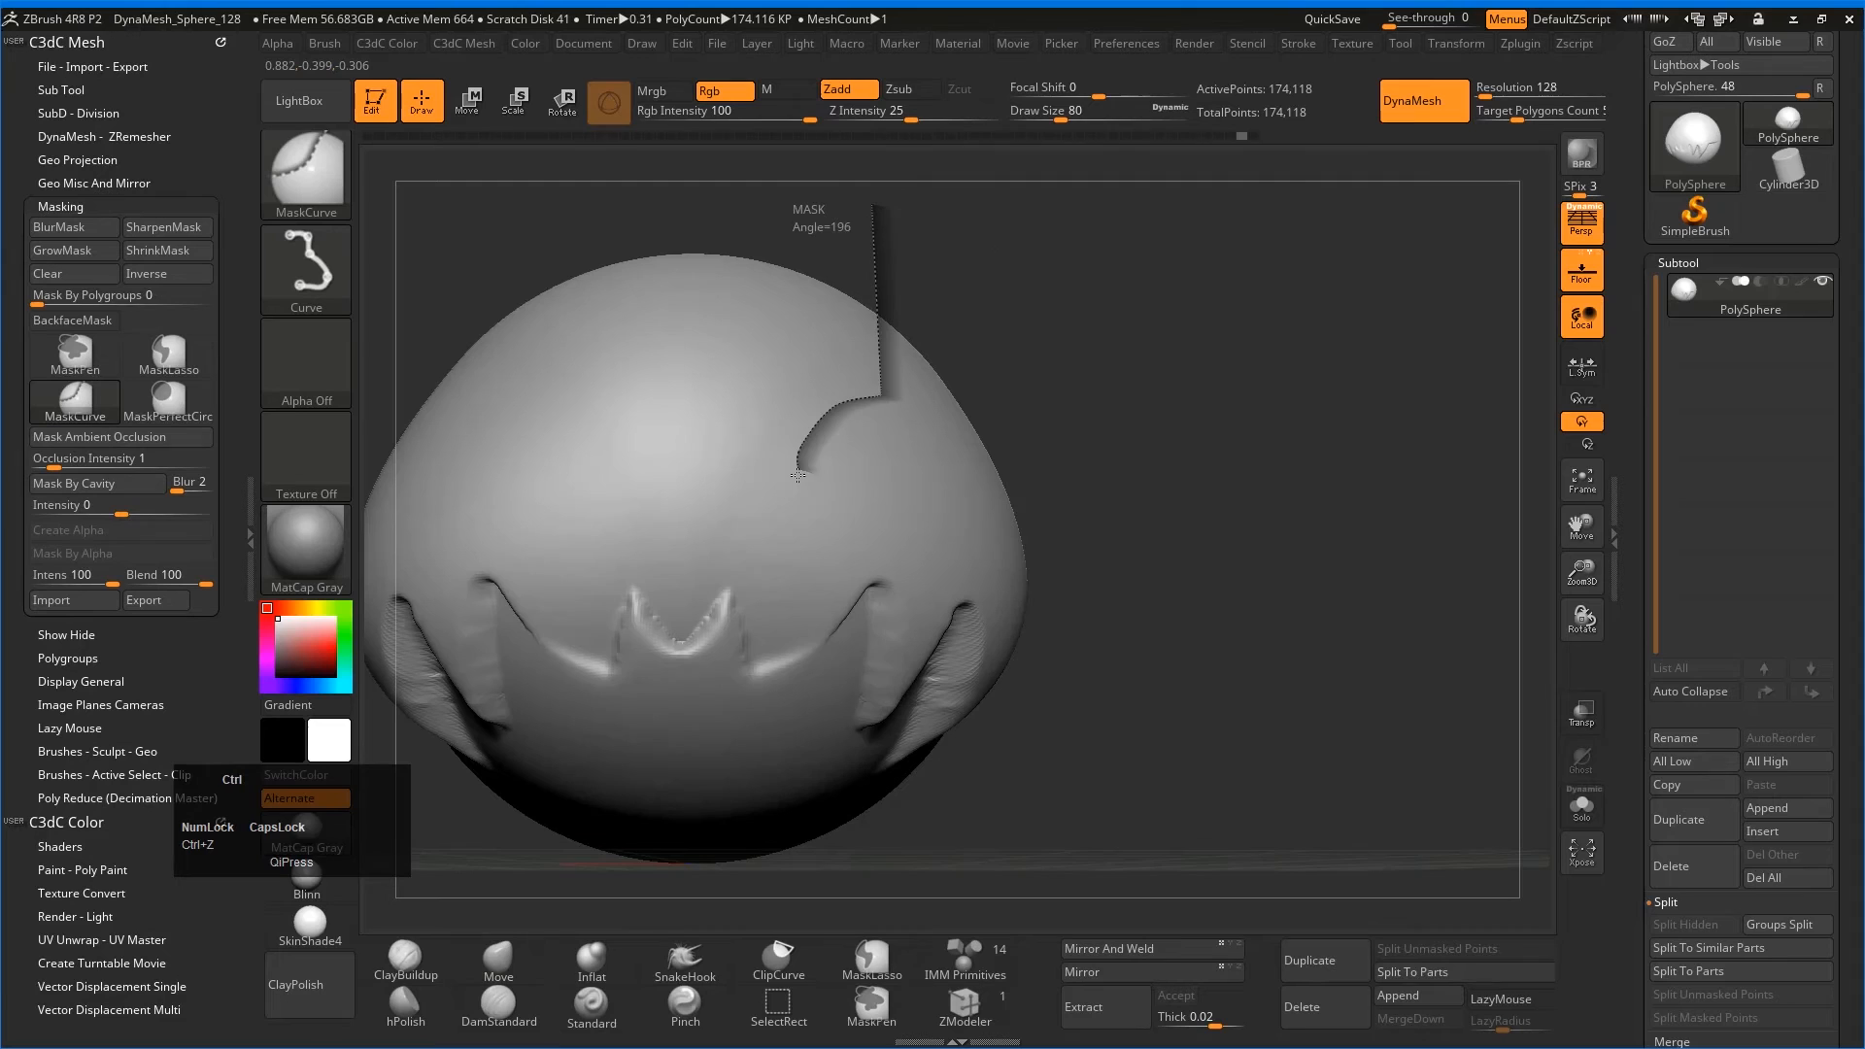
- Draw a MaskCurve line diagonally across the rounded head with the jagged mouth
{"action": "left_click_drag", "start_coordinate": [796, 476], "coordinate": [923, 856]}
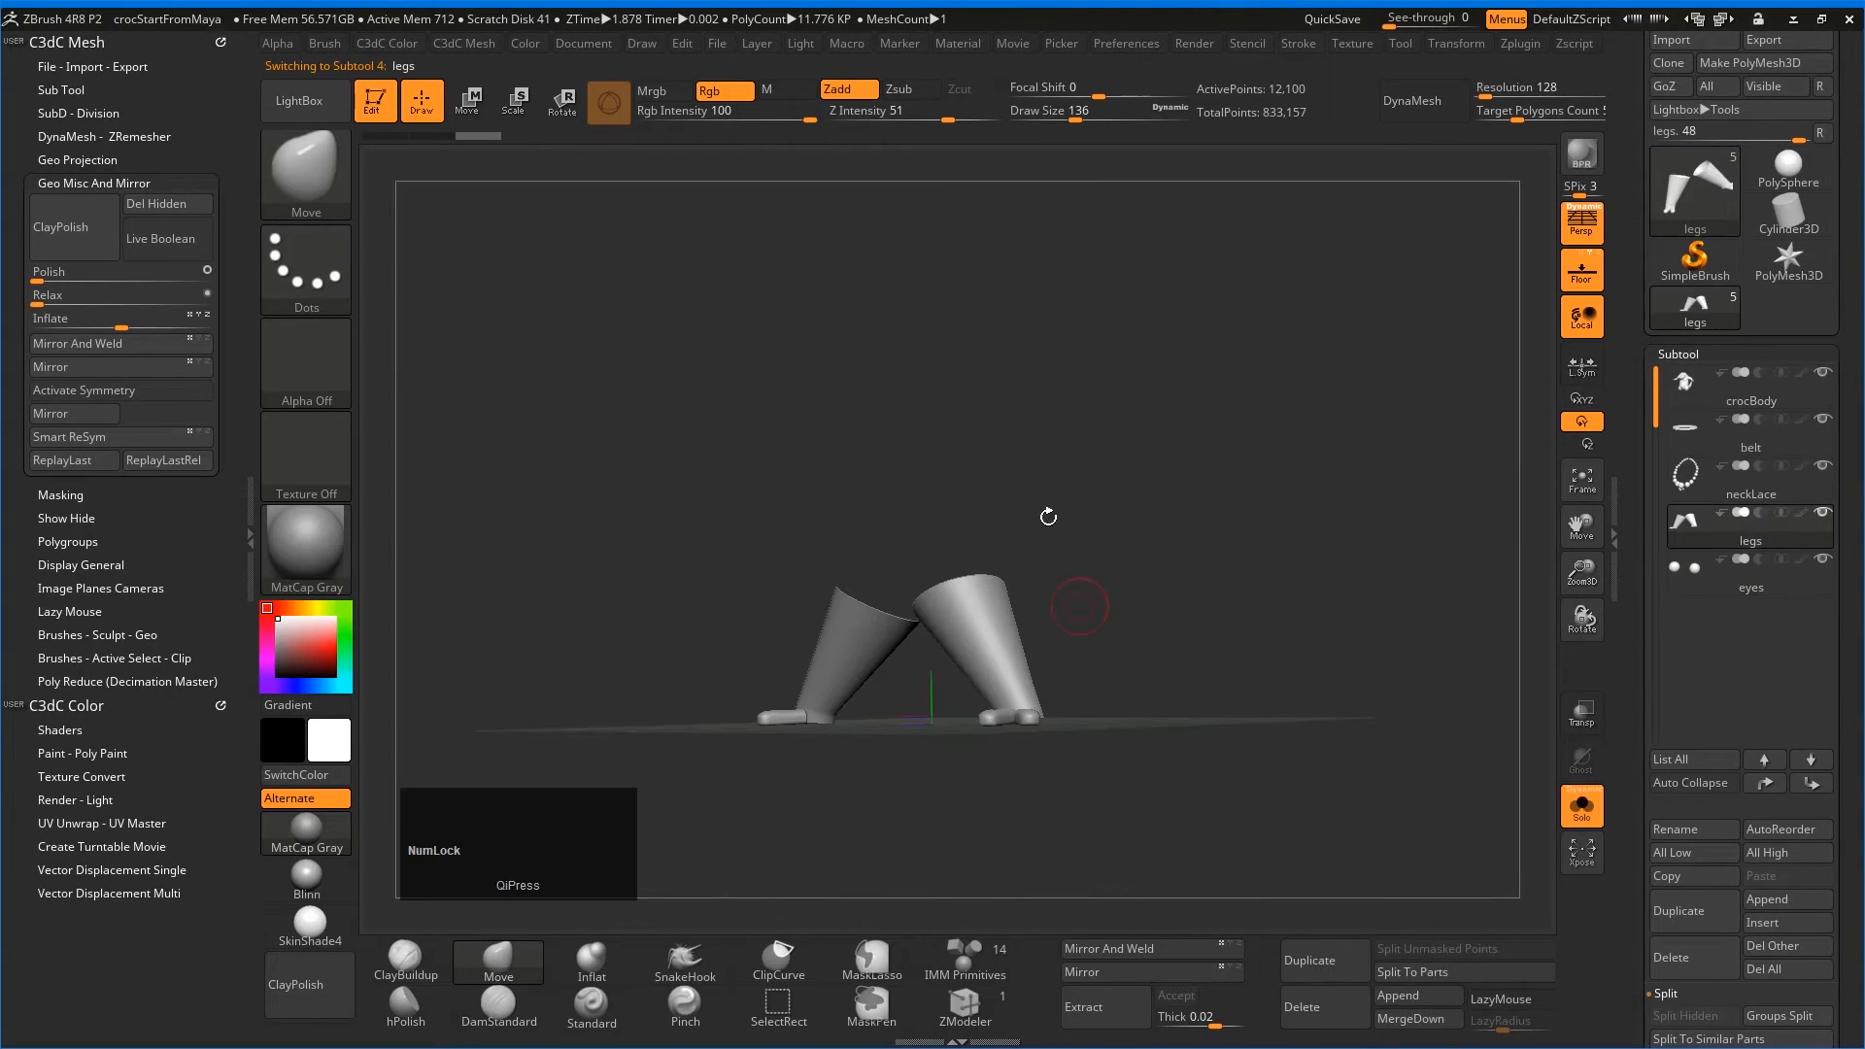
- Mirror the leg subtool on X with Mirror and Weld, appending it as a new subtool
{"action": "left_click", "coordinate": [1109, 948]}
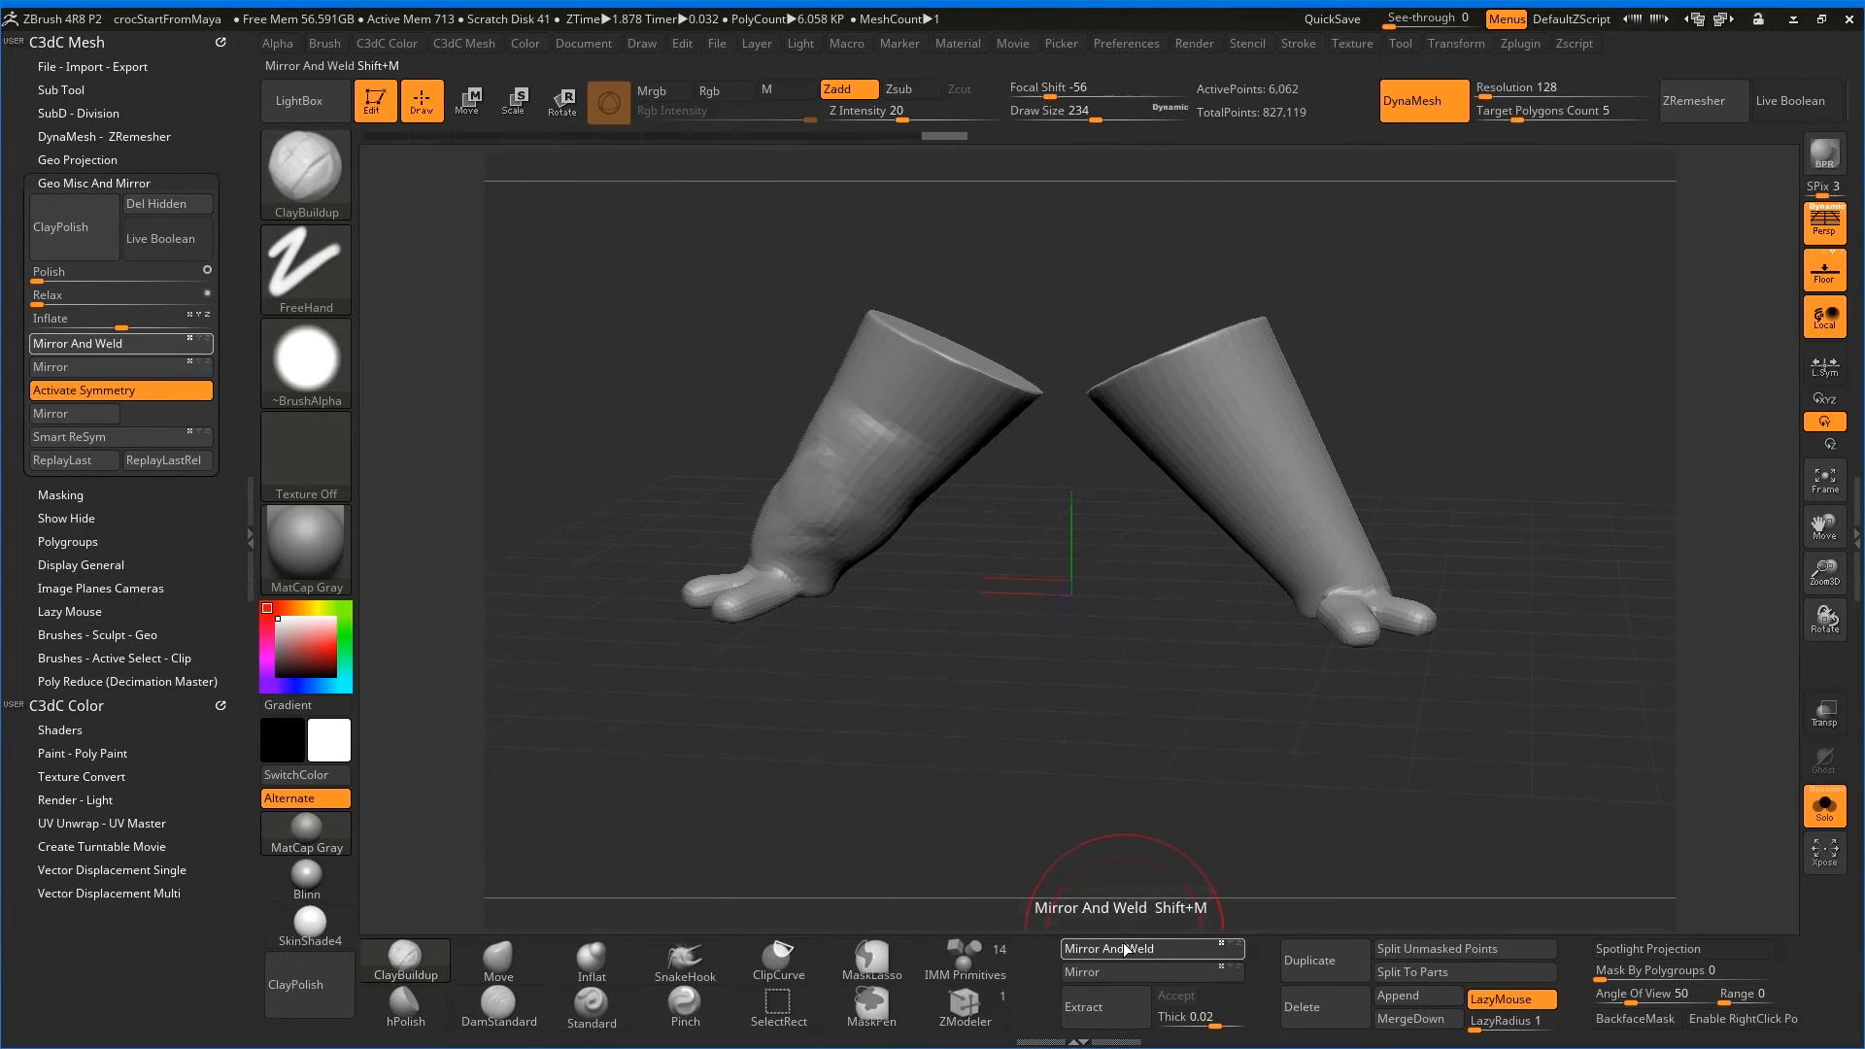
{"action": "left_click", "coordinate": [1117, 971]}
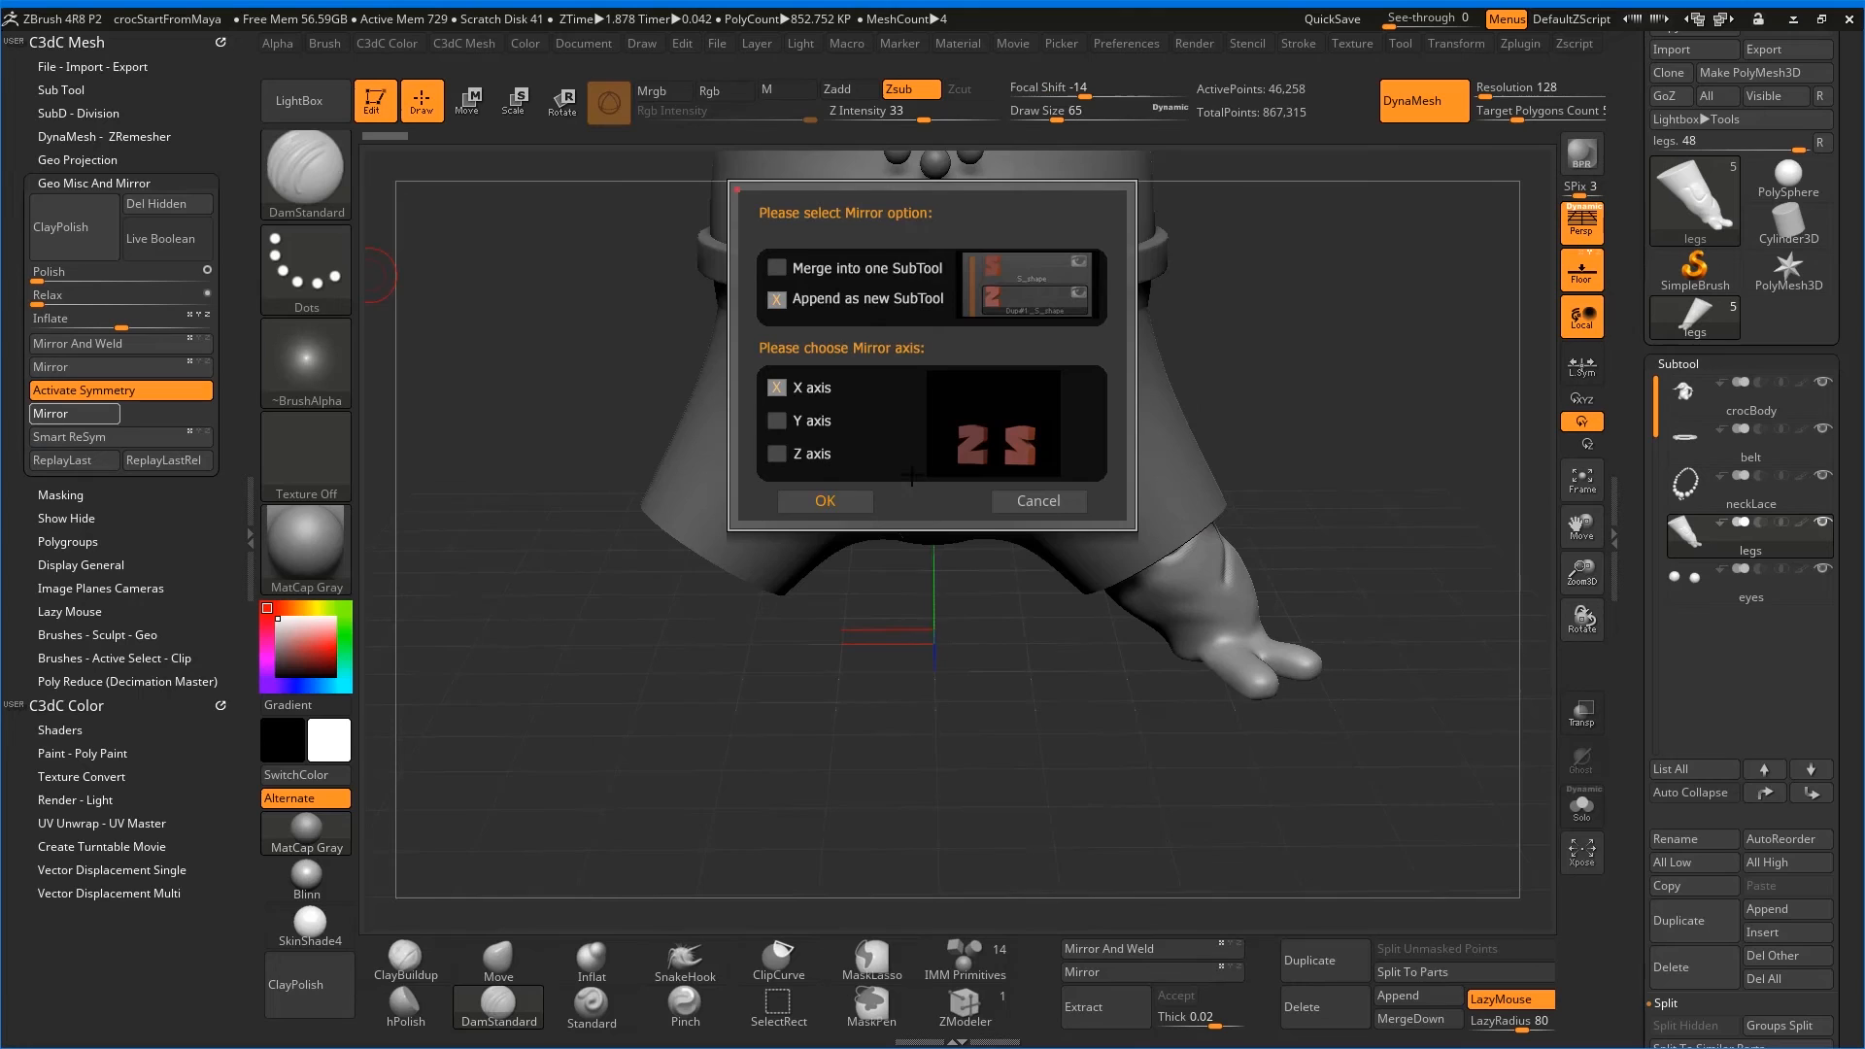
{"action": "left_click", "coordinate": [825, 501]}
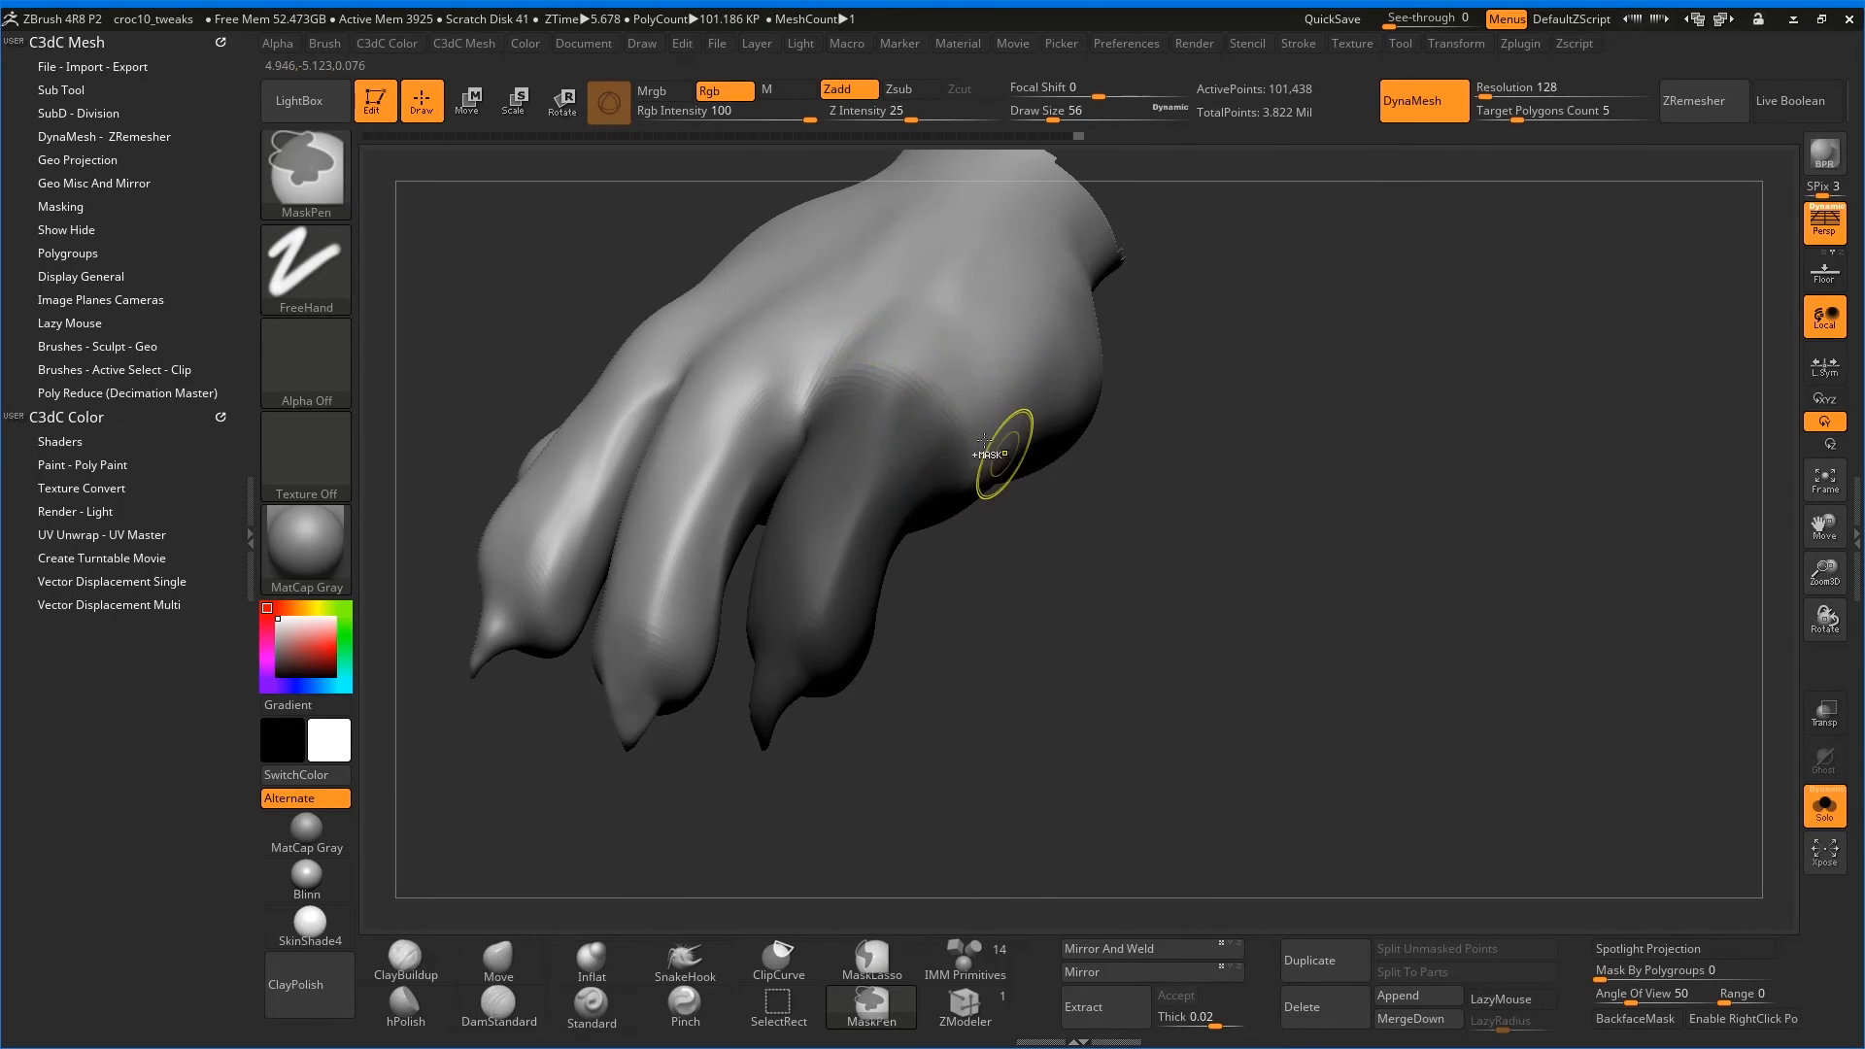
- Switch to the Transpose Rotate gizmo to pose the unmasked finger
{"action": "left_click", "coordinate": [466, 101]}
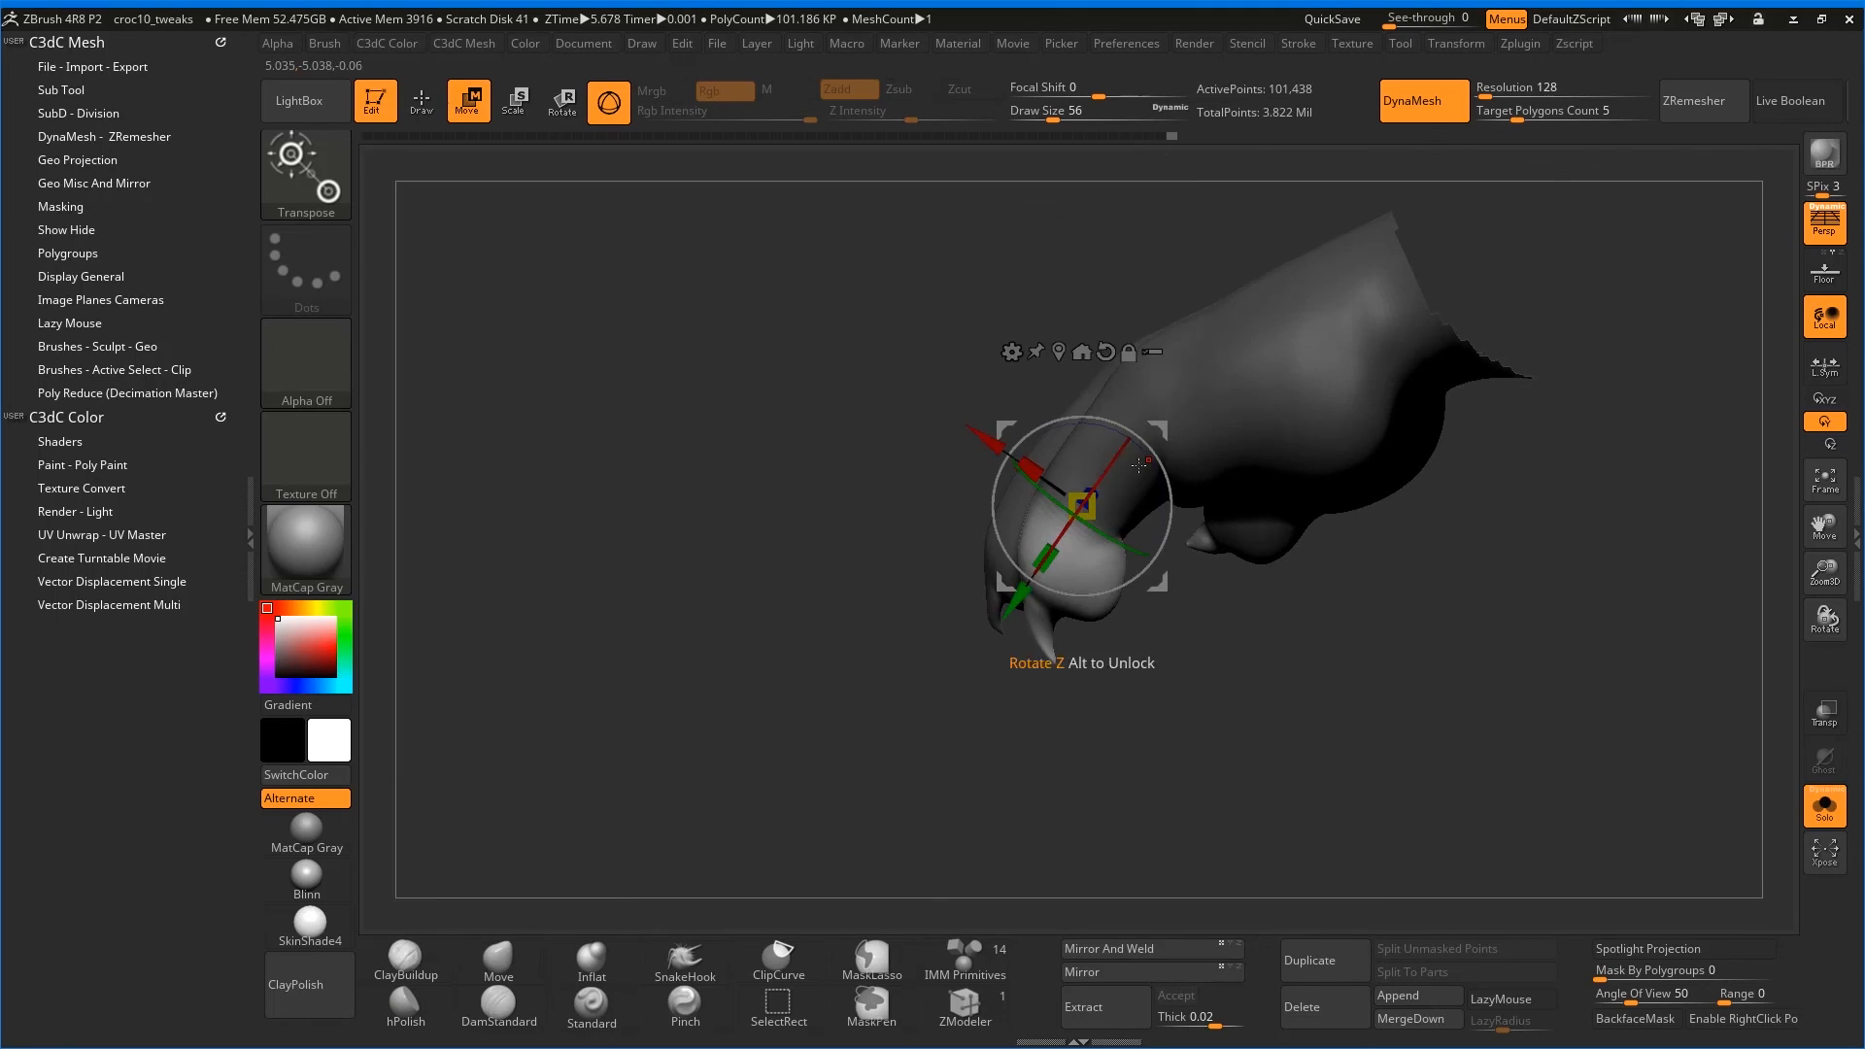